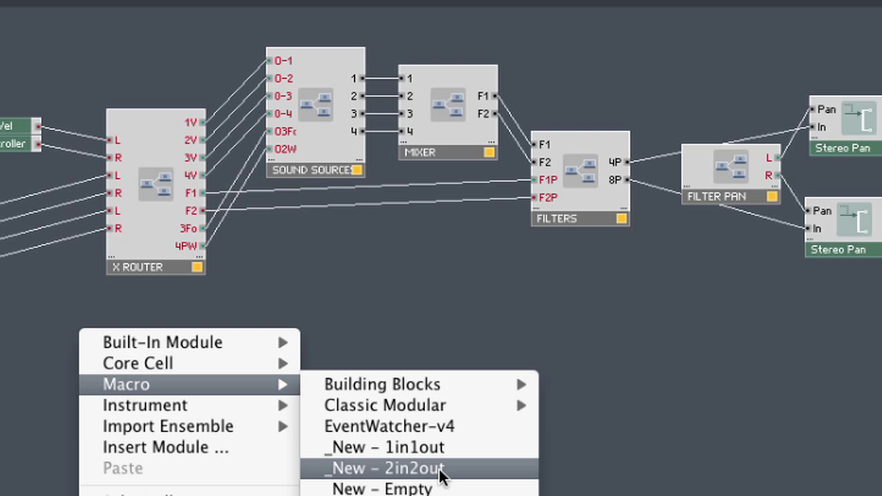
pyautogui.moveTo(440, 475)
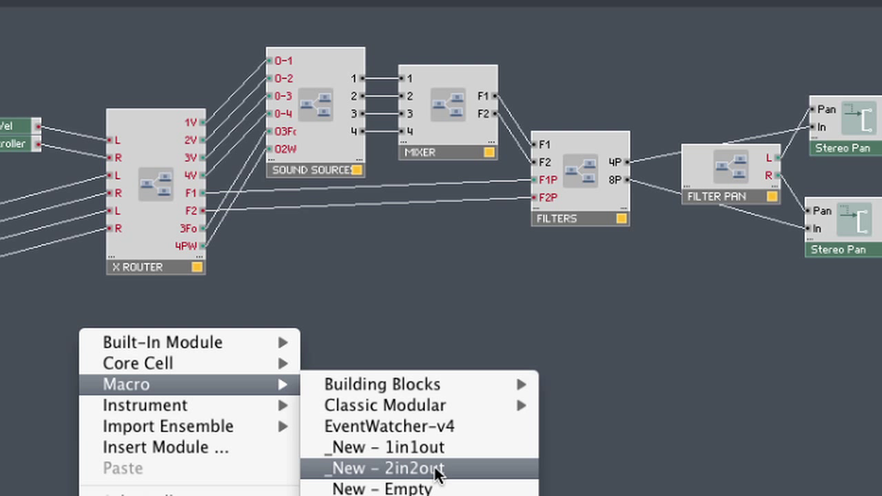
# - Insert a new 2-in/2-out ROUTER macro into the instrument structure
pyautogui.click(378, 469)
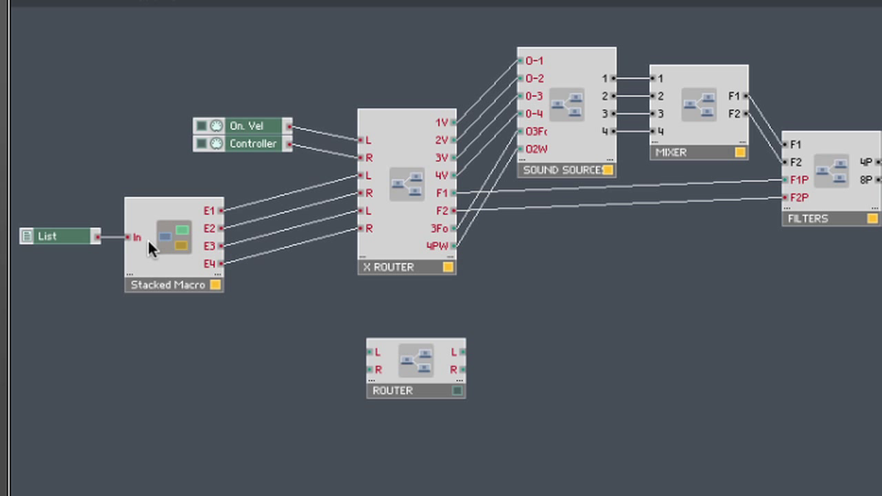
pyautogui.moveTo(233, 219)
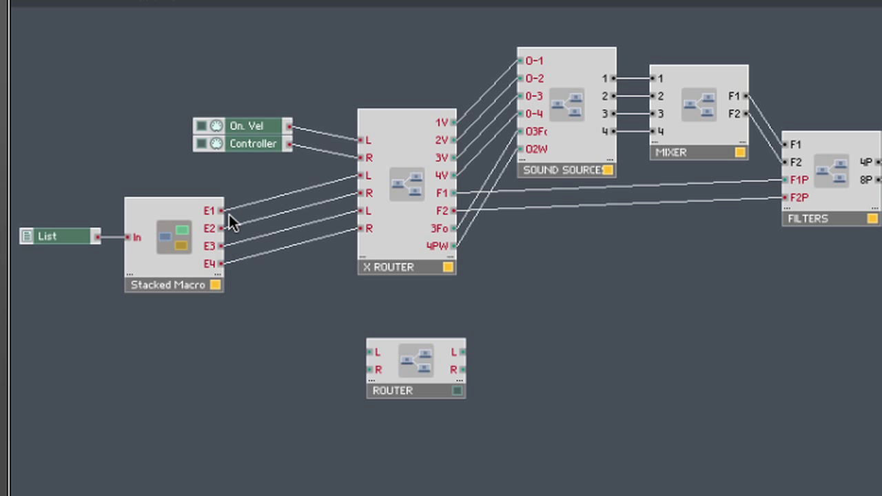
pyautogui.moveTo(223, 215)
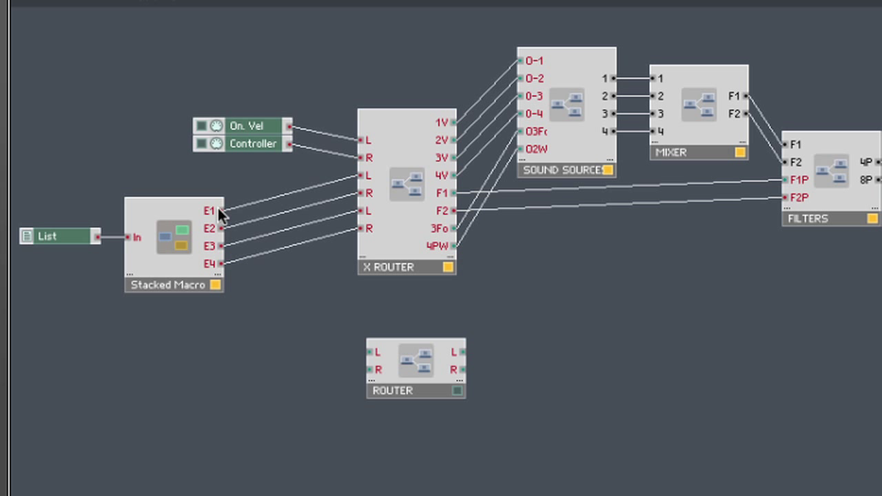
# - Wire Stacked Macro's envelope outputs E1–E4 into the ROUTER macro's inputs
pyautogui.moveTo(221, 210); pyautogui.dragTo(393, 352)
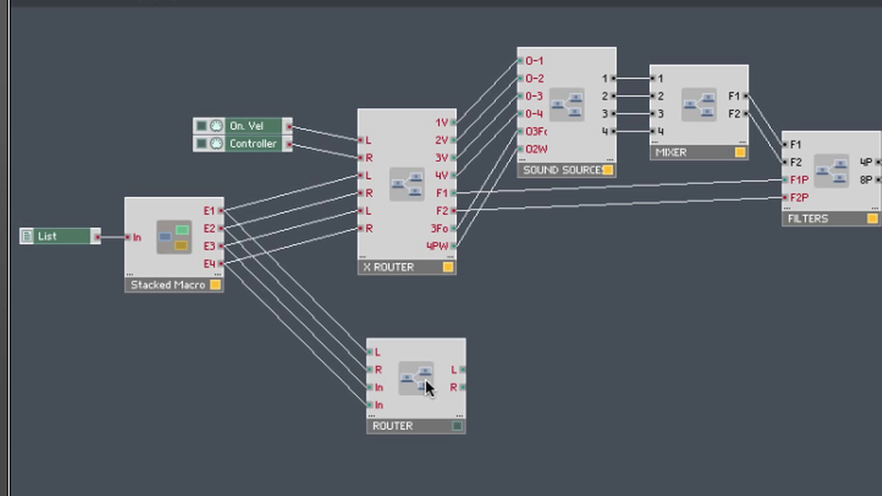
pyautogui.moveTo(463, 371)
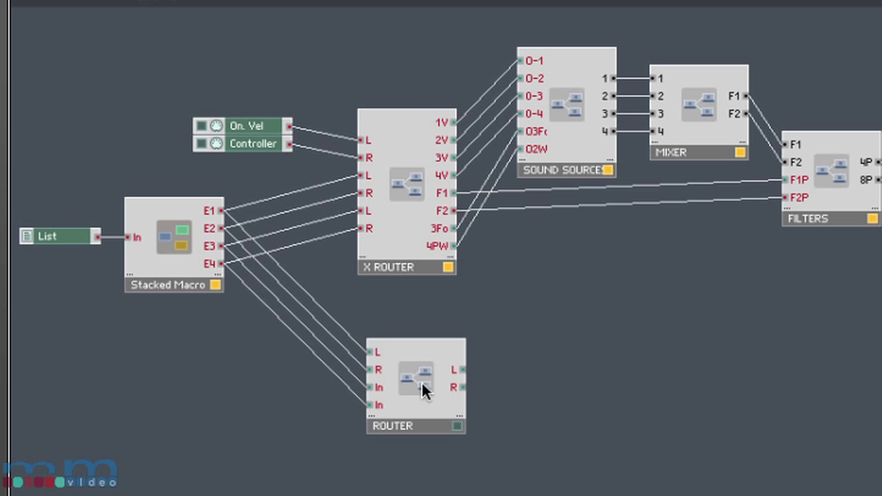
pyautogui.moveTo(463, 380)
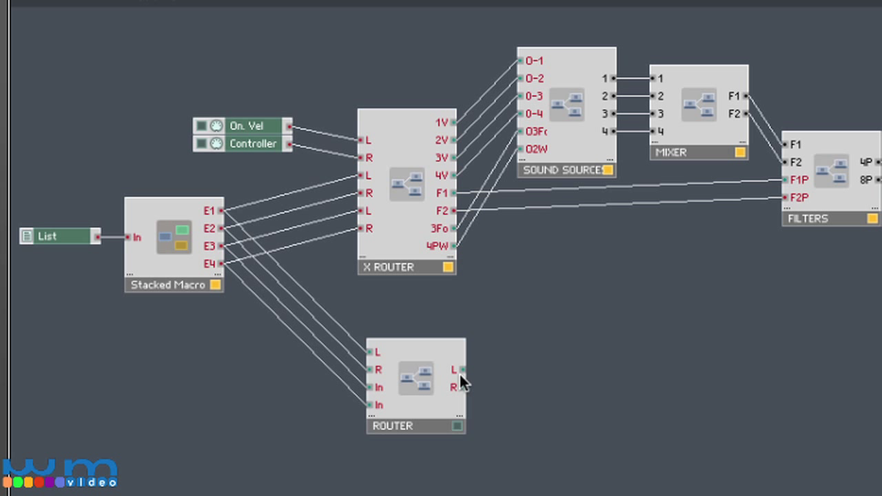
pyautogui.moveTo(464, 405)
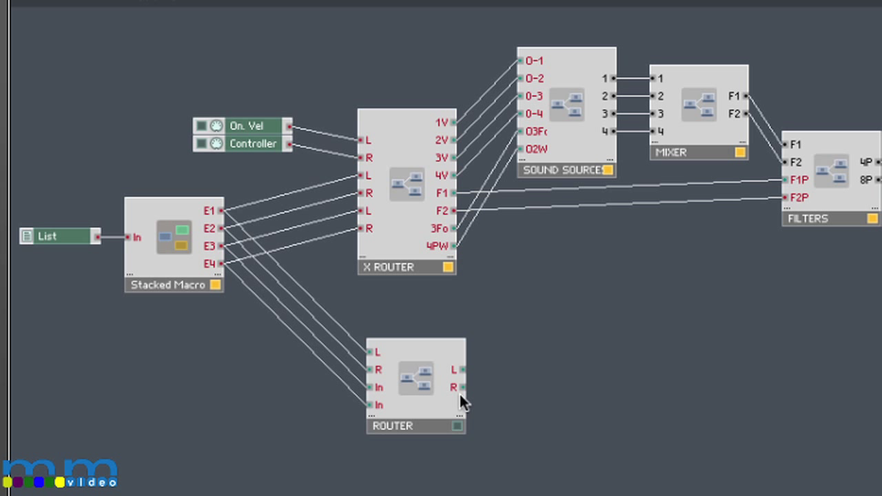
pyautogui.moveTo(419, 378)
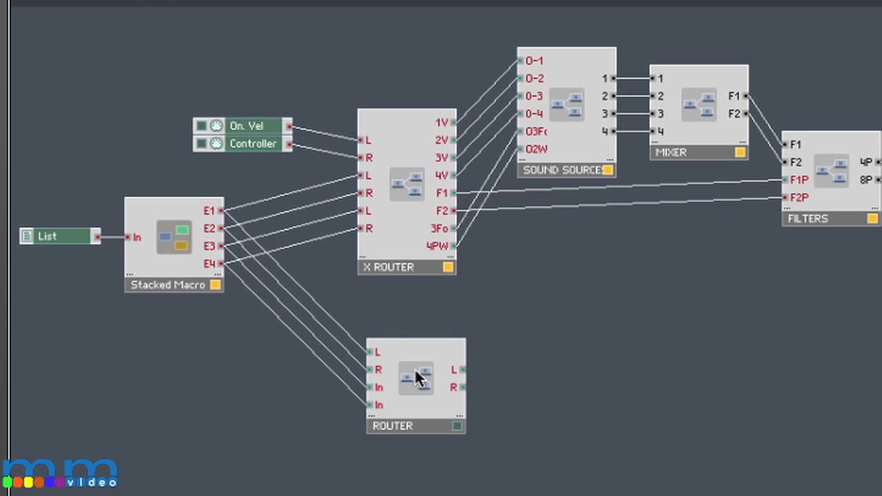
pyautogui.moveTo(524, 155)
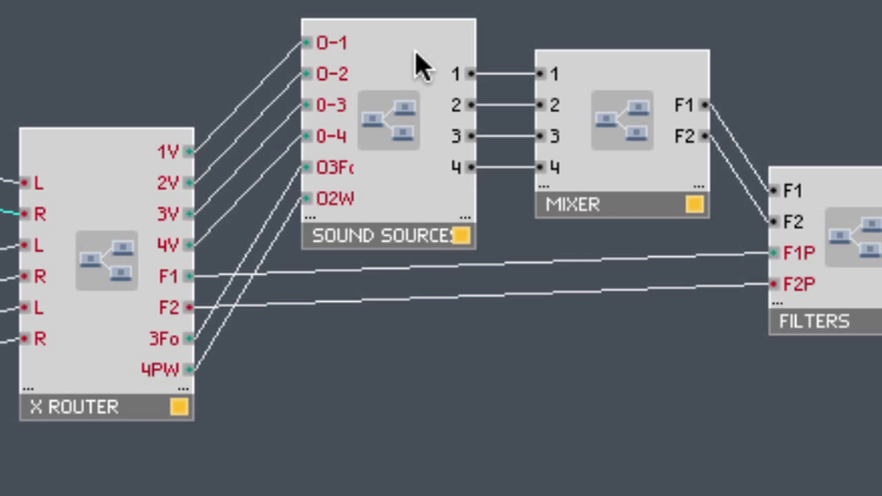
pyautogui.moveTo(375, 56)
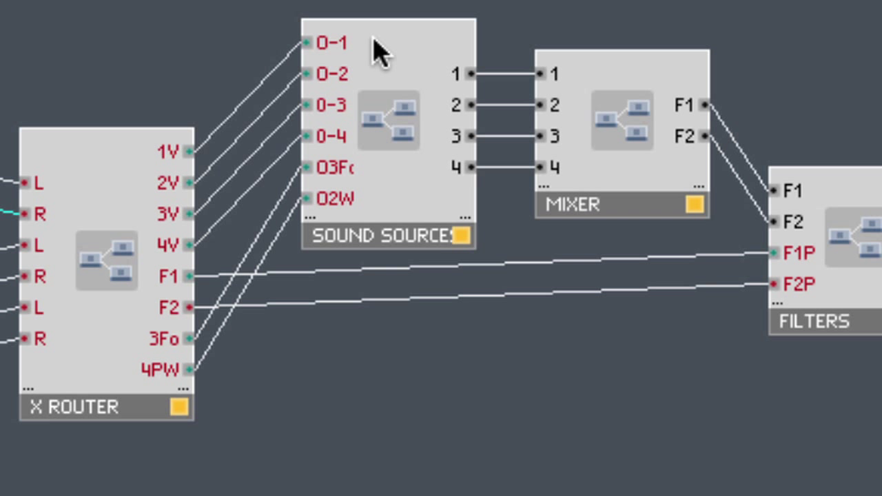
pyautogui.moveTo(398, 145)
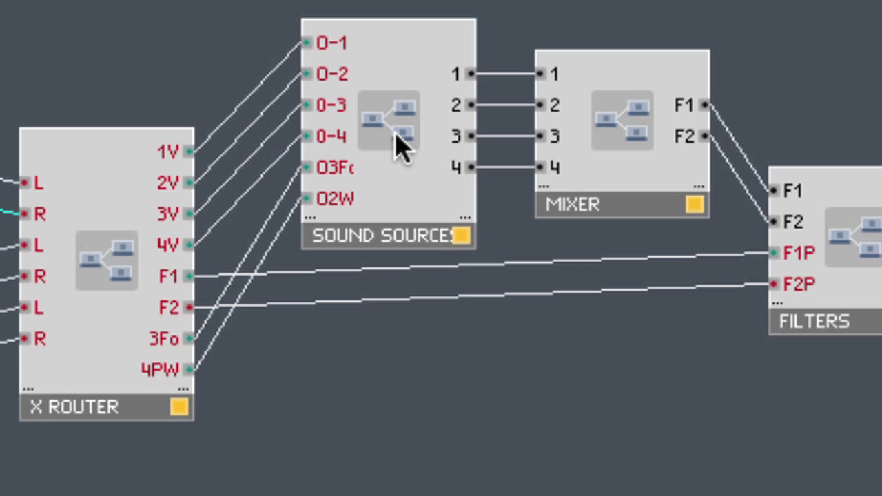
pyautogui.moveTo(400, 66)
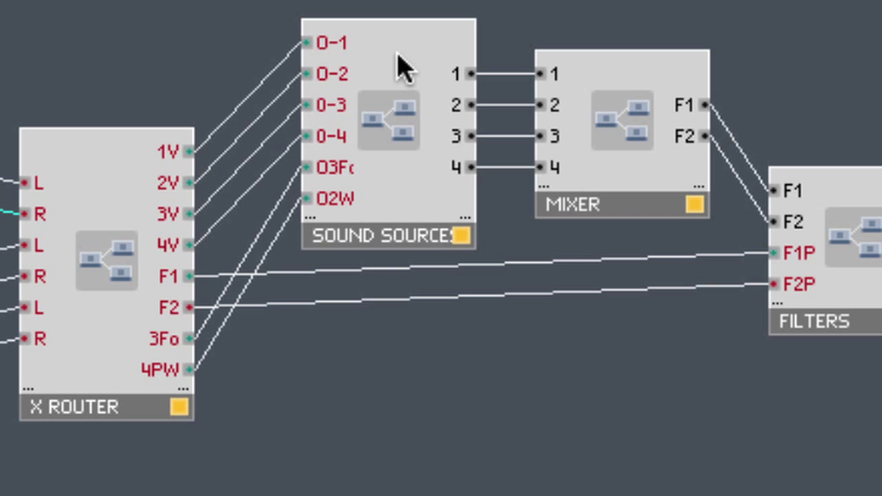
pyautogui.moveTo(414, 68)
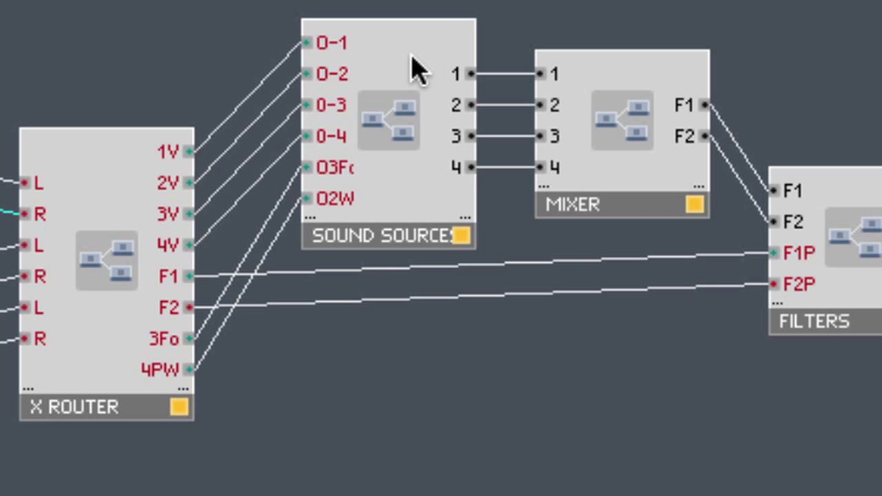
pyautogui.moveTo(260, 192)
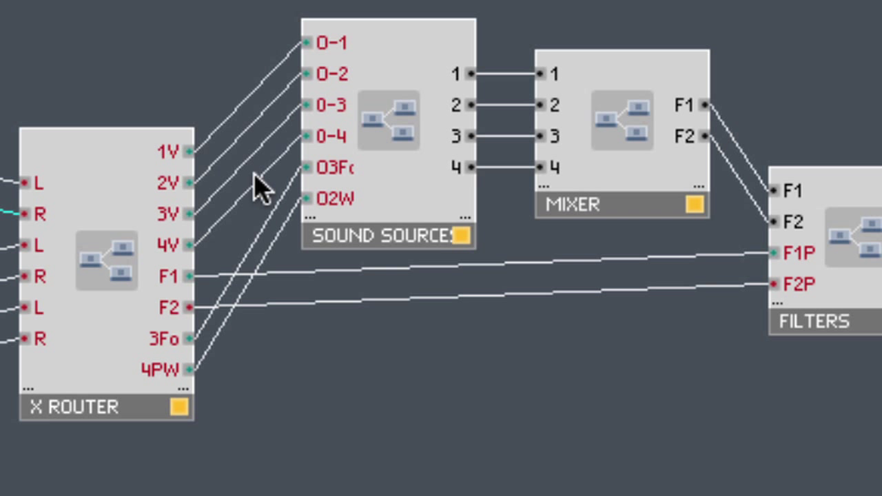
pyautogui.moveTo(189, 210)
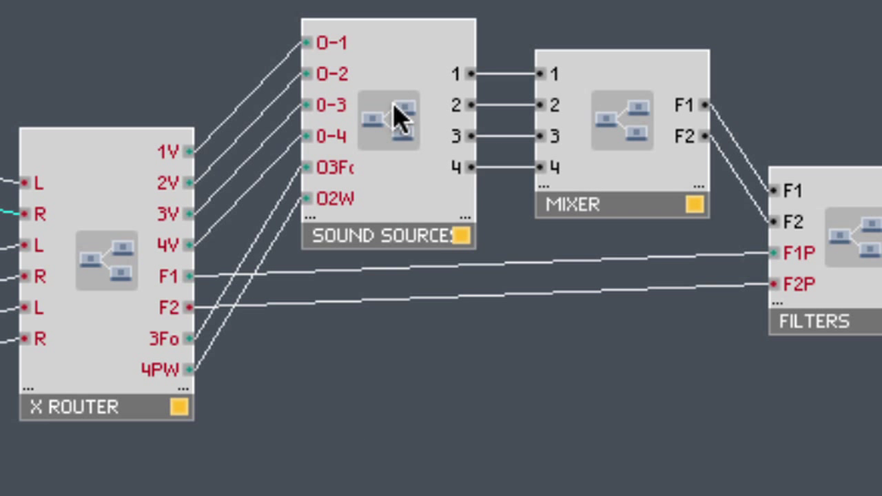
pyautogui.moveTo(394, 127)
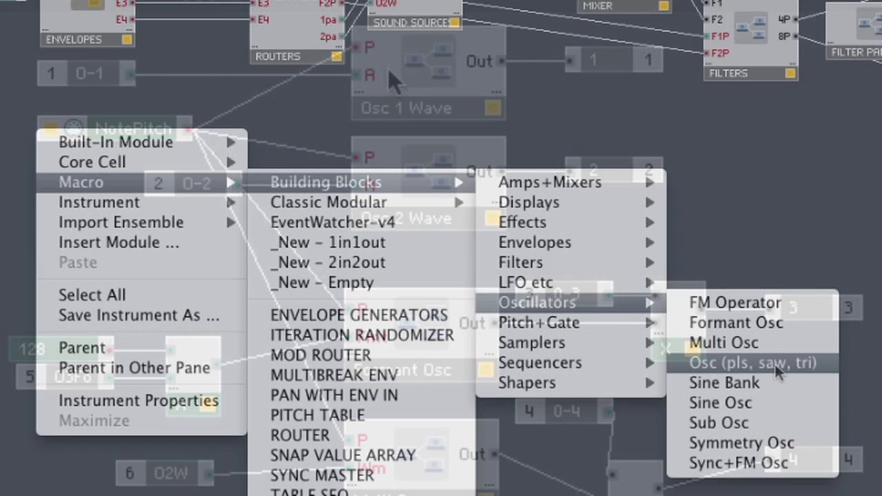
pyautogui.moveTo(755, 343)
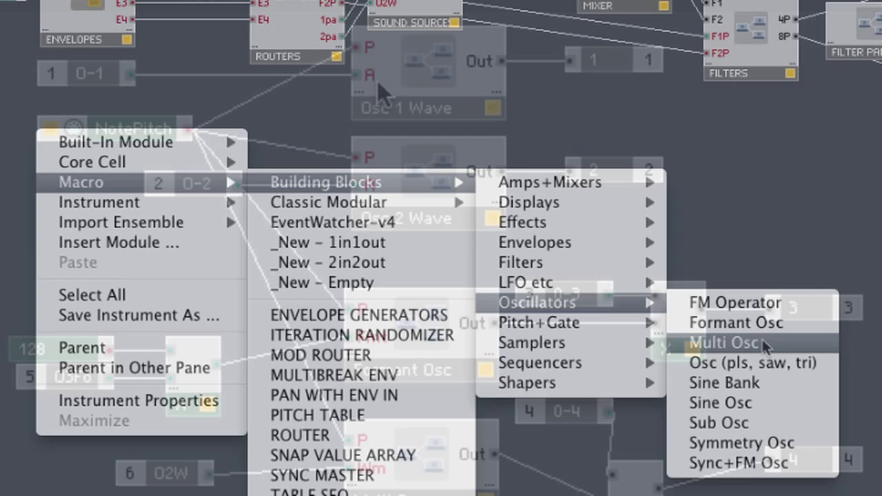
# - Dismiss the oscillator library menu inside the SOUND SOURCES macro
pyautogui.click(722, 343)
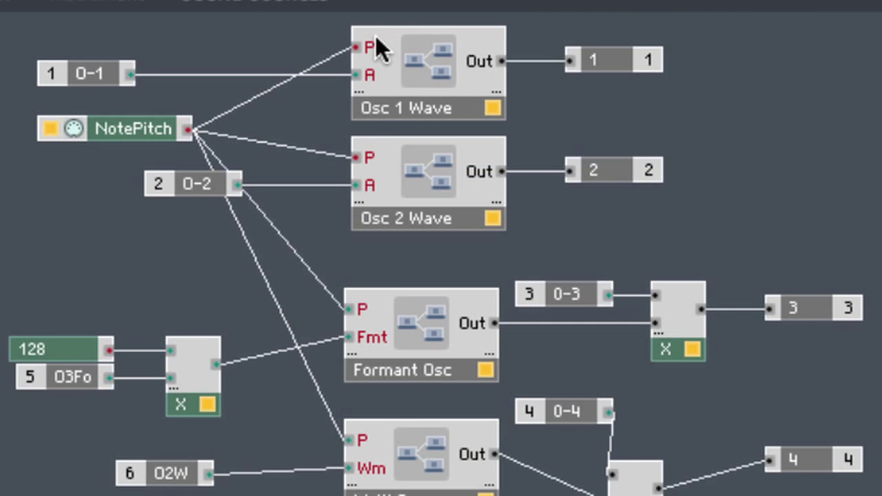
pyautogui.moveTo(147, 96)
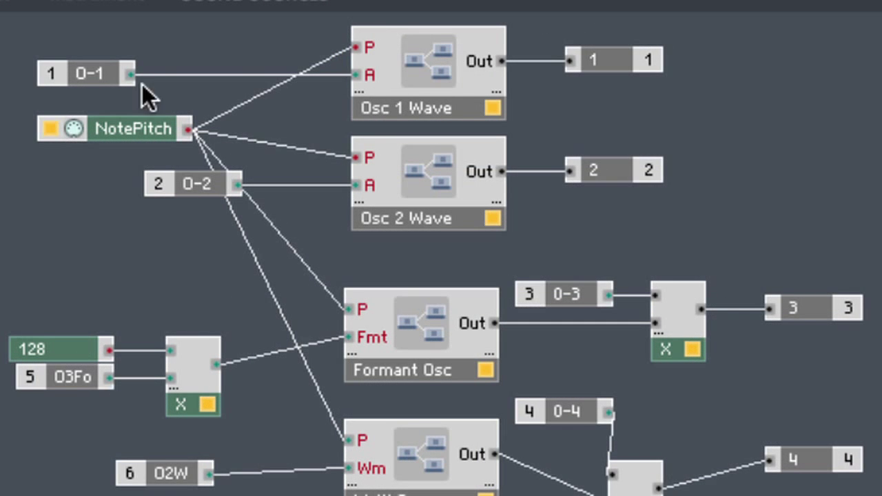
pyautogui.moveTo(431, 96)
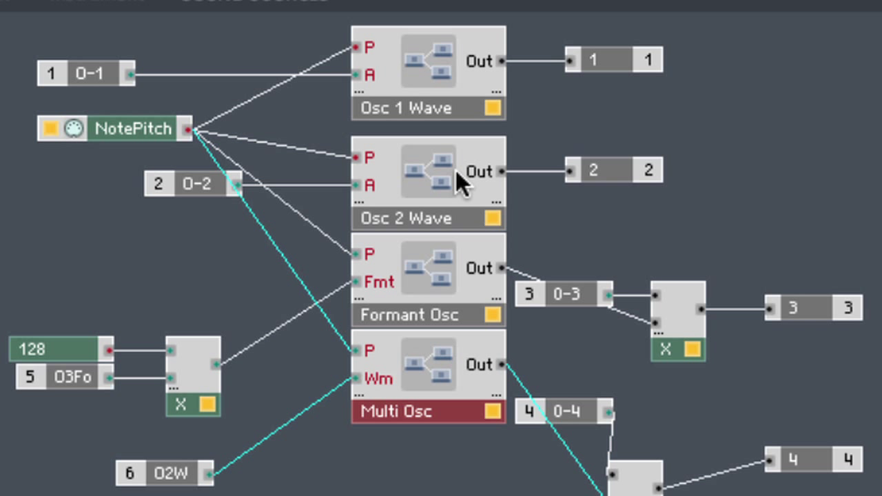
pyautogui.moveTo(438, 276)
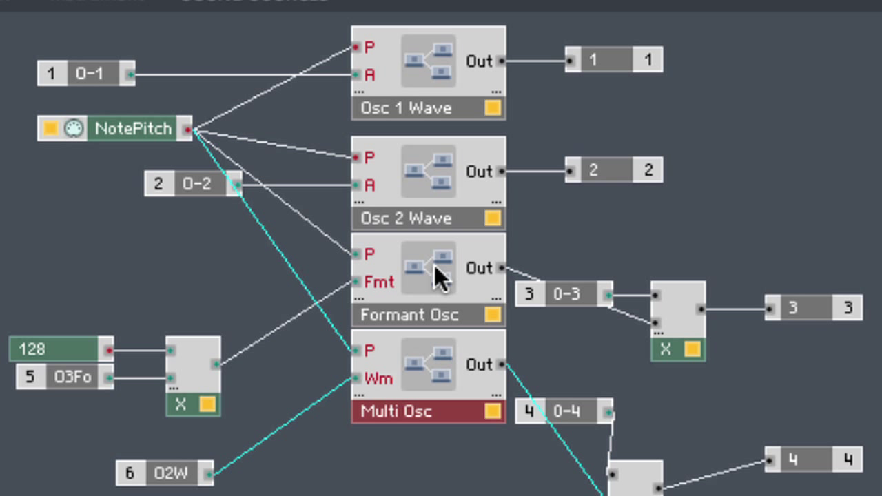
pyautogui.moveTo(455, 380)
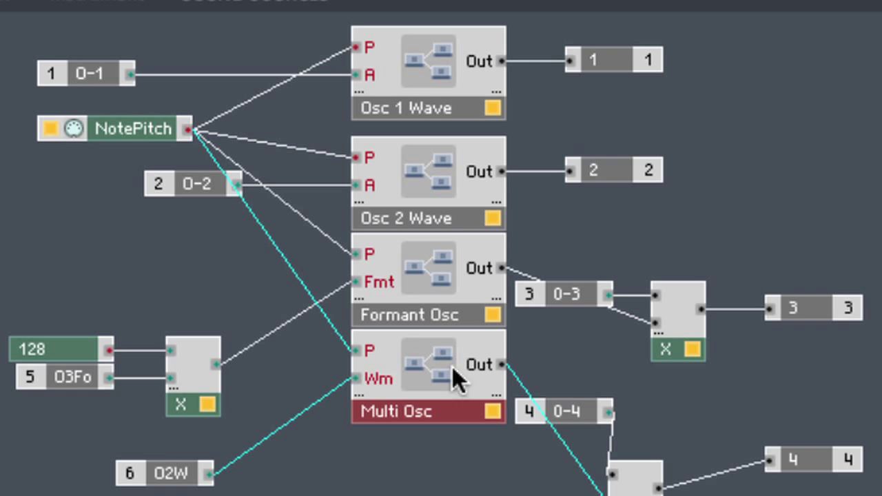
pyautogui.moveTo(444, 283)
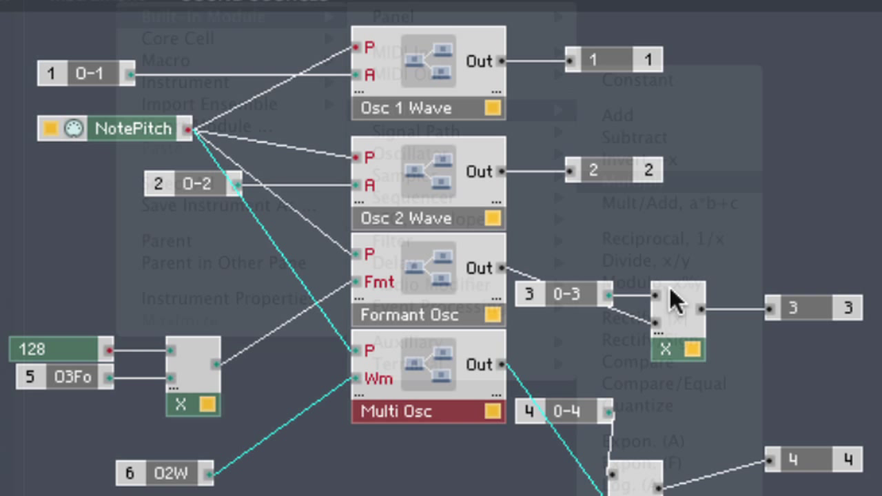
pyautogui.click(672, 296)
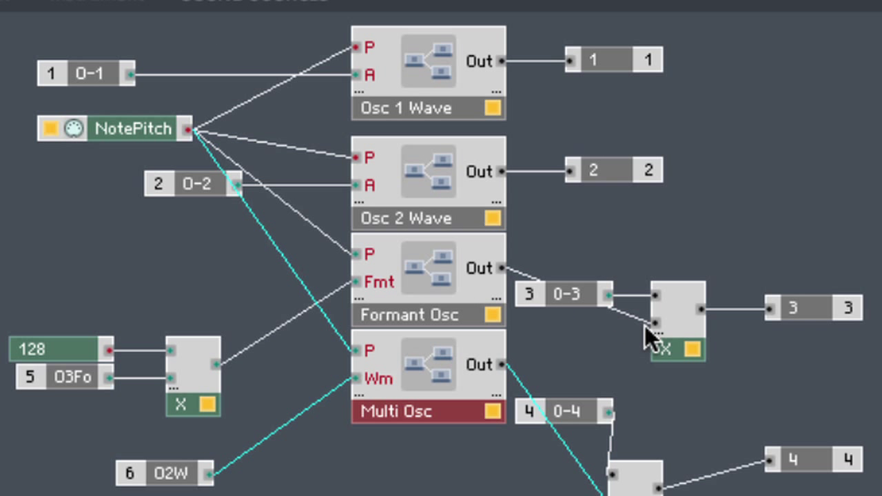
pyautogui.moveTo(652, 262)
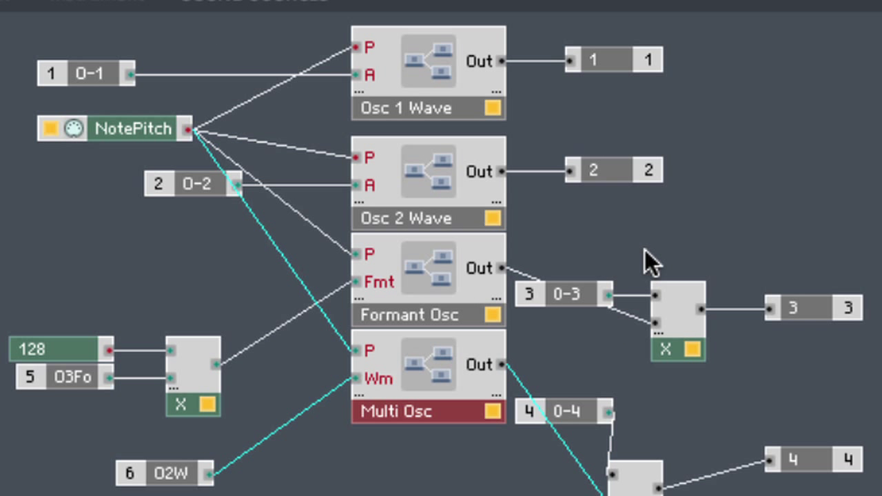
pyautogui.moveTo(576, 305)
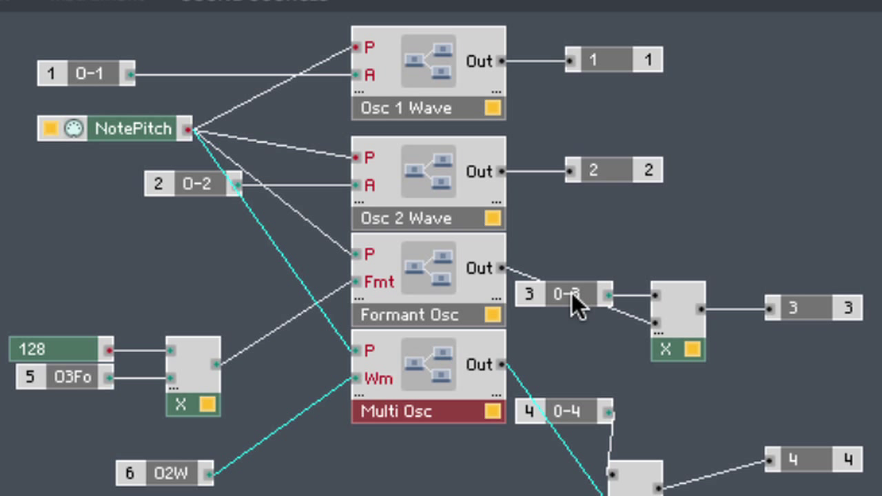
pyautogui.moveTo(632, 305)
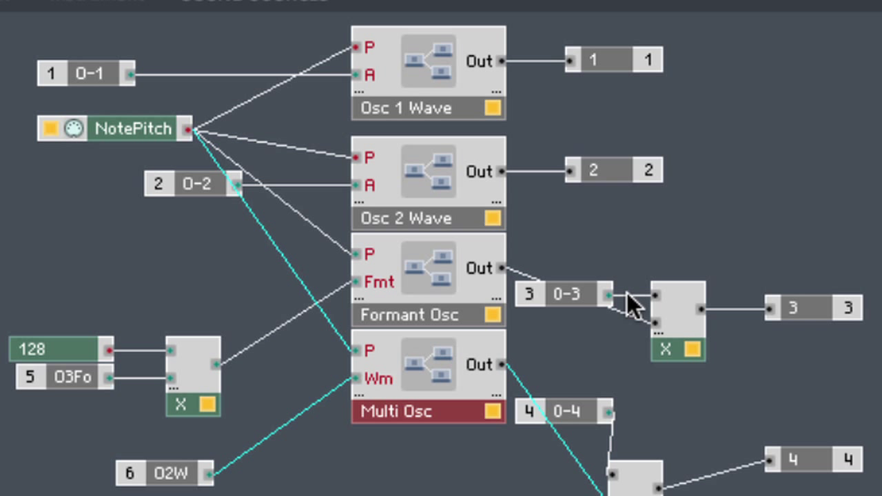
pyautogui.moveTo(457, 279)
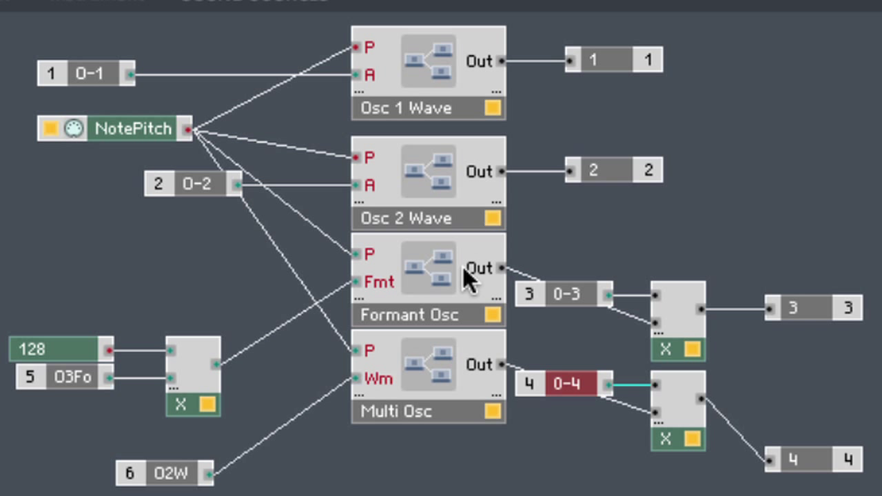
pyautogui.moveTo(693, 445)
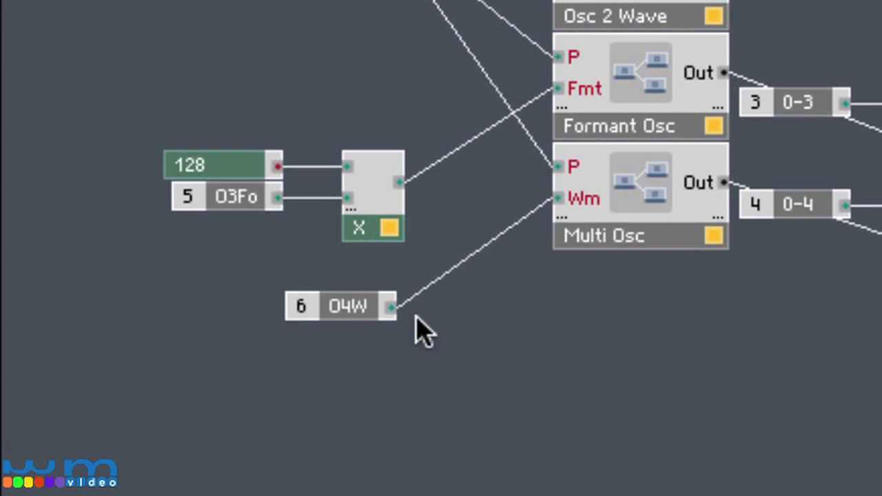
pyautogui.moveTo(345, 331)
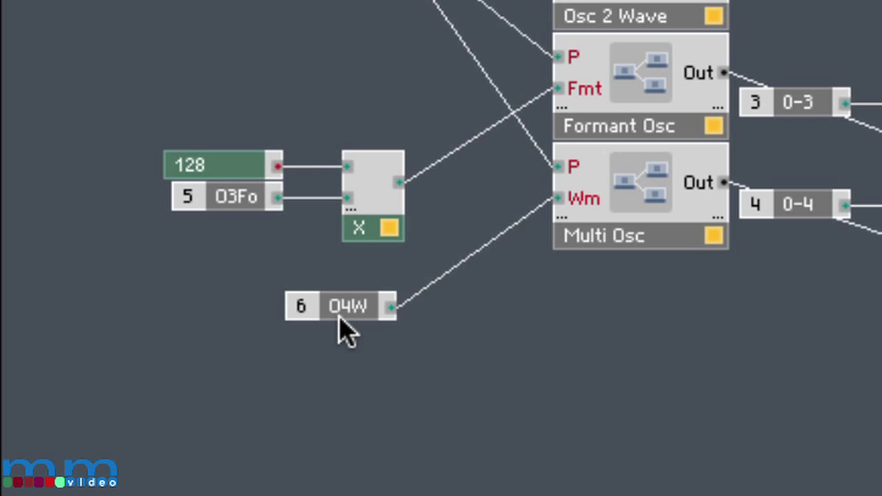
pyautogui.moveTo(410, 207)
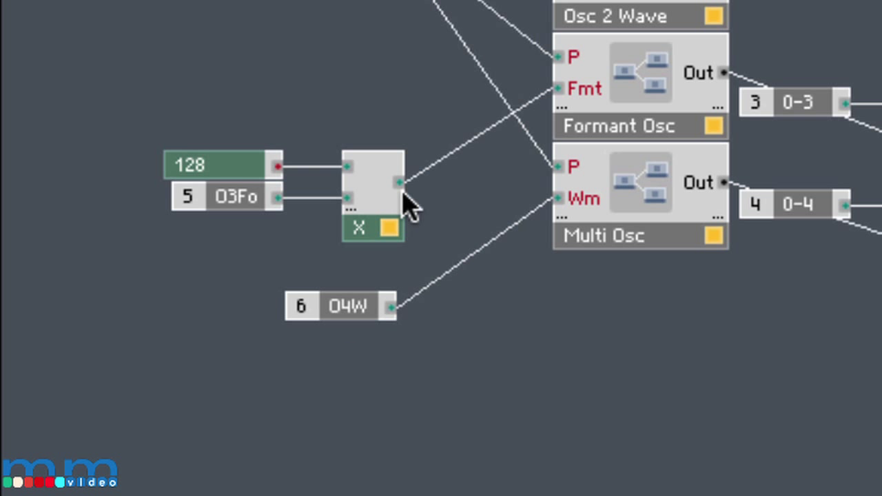
pyautogui.moveTo(403, 345)
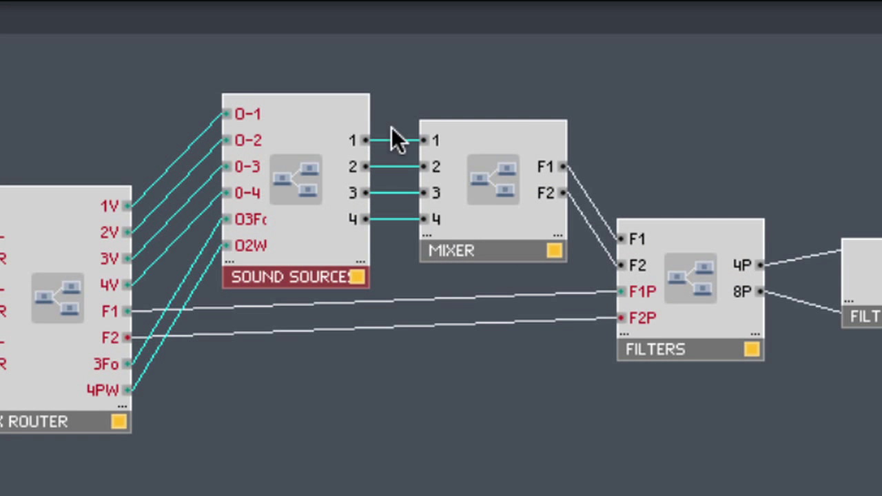
pyautogui.moveTo(575, 176)
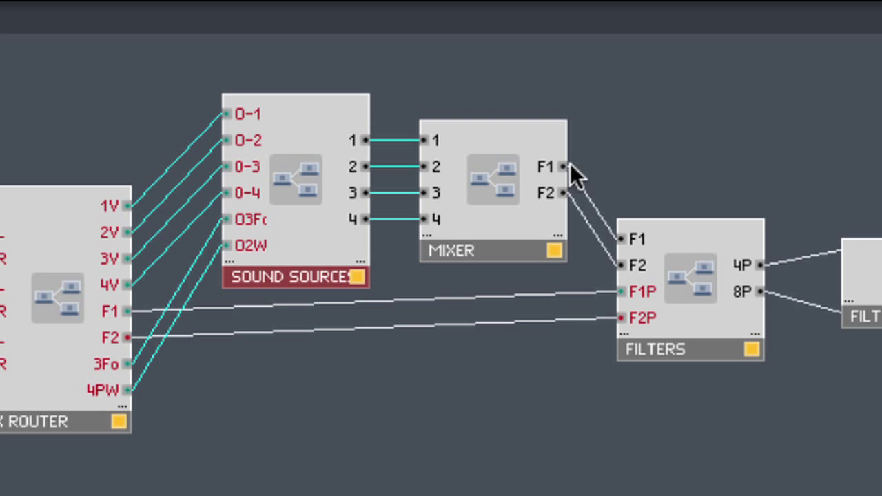
pyautogui.moveTo(355, 303)
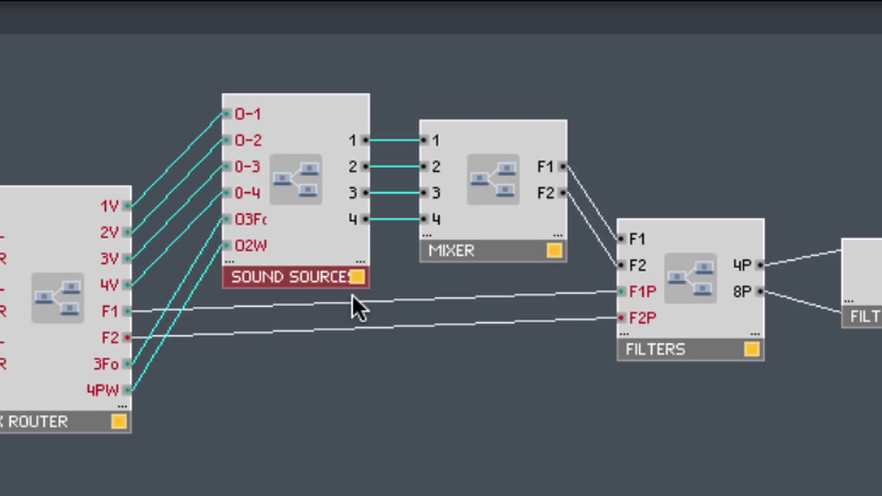
pyautogui.moveTo(597, 362)
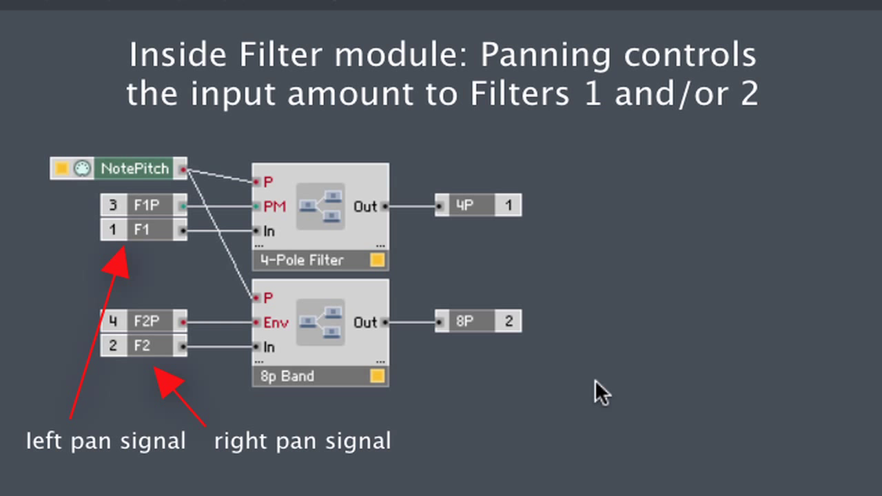
pyautogui.moveTo(564, 419)
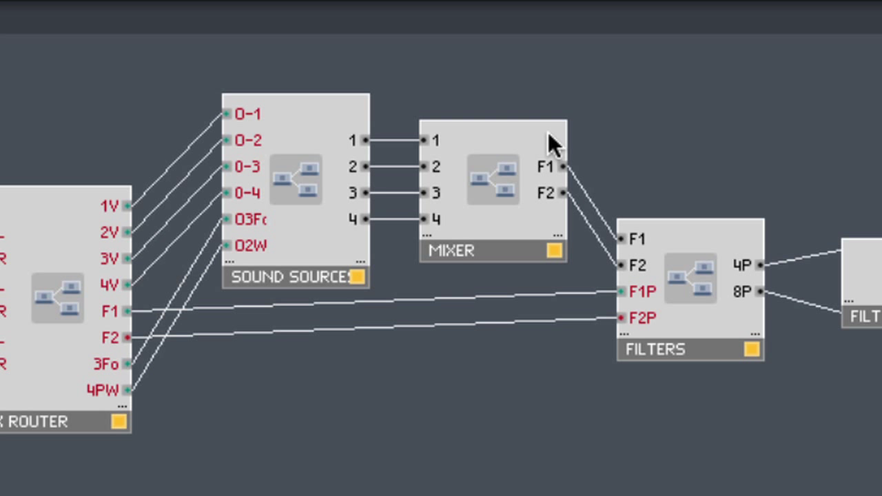
pyautogui.moveTo(583, 231)
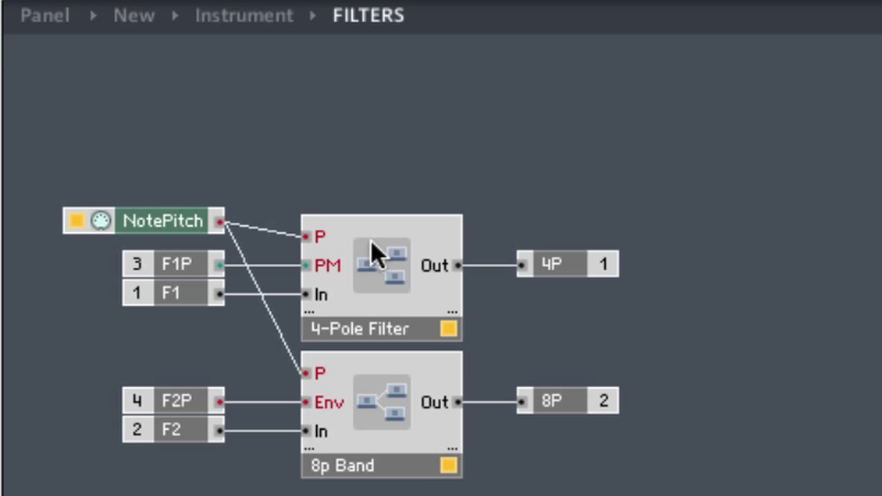
pyautogui.moveTo(413, 276)
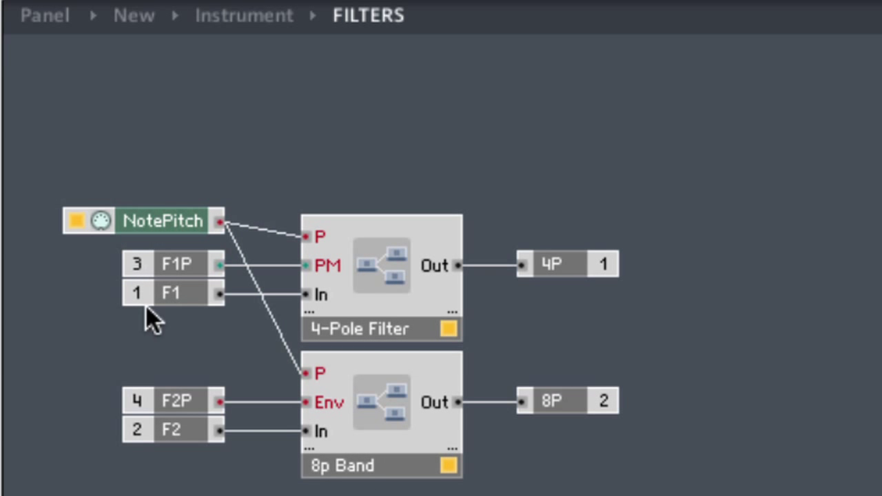
pyautogui.moveTo(309, 301)
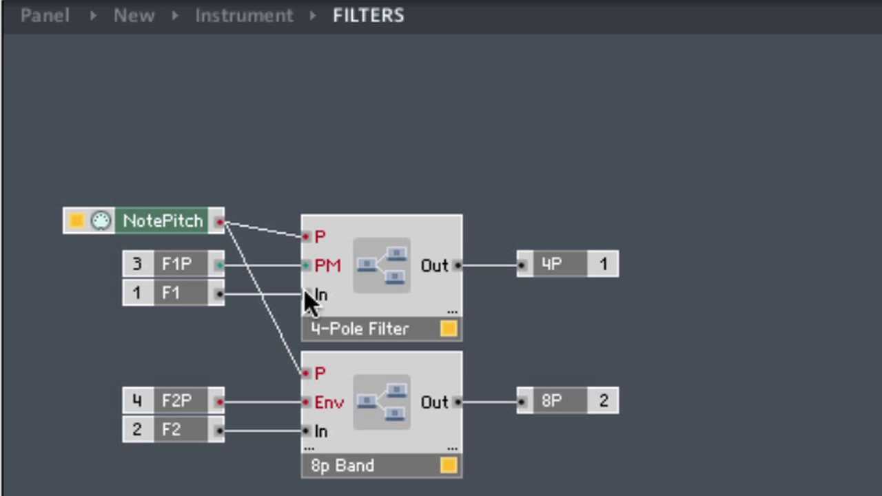
pyautogui.moveTo(179, 279)
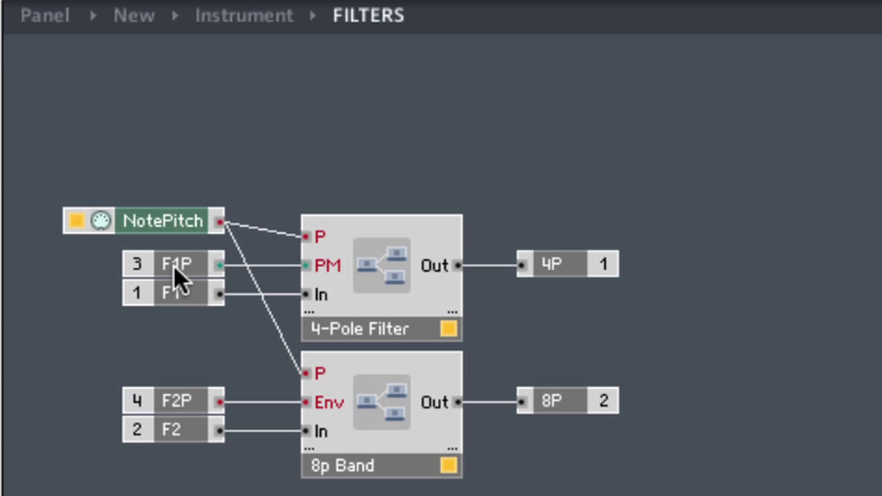
pyautogui.moveTo(181, 283)
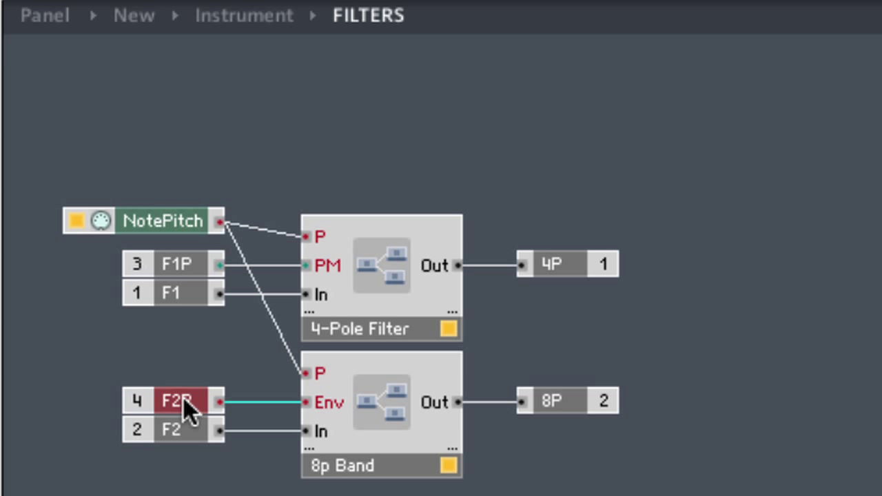
pyautogui.moveTo(284, 265)
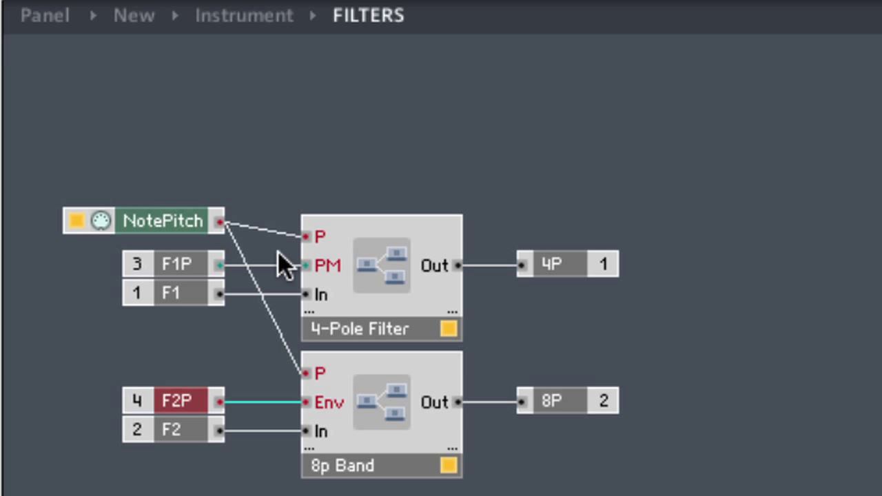
pyautogui.moveTo(411, 220)
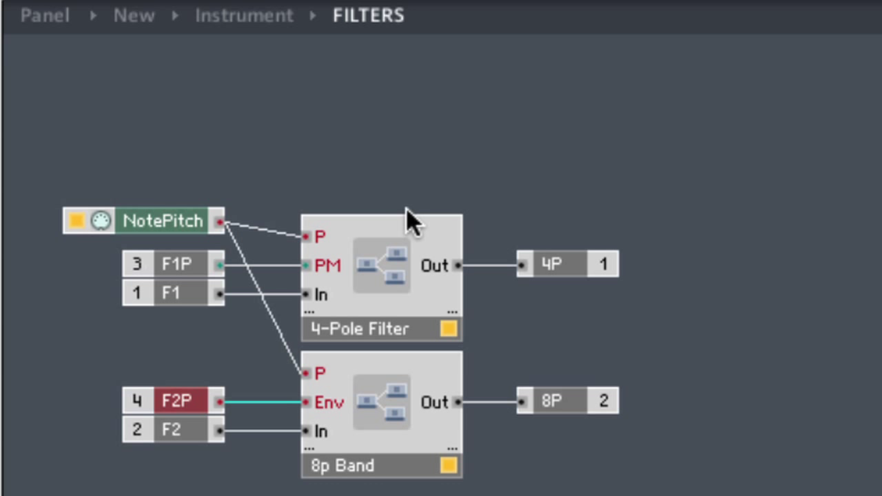
pyautogui.moveTo(420, 276)
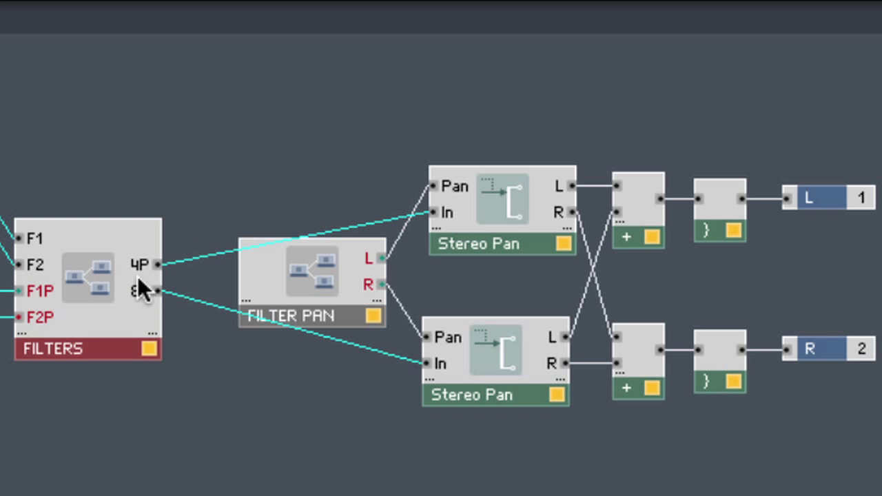
pyautogui.moveTo(514, 203)
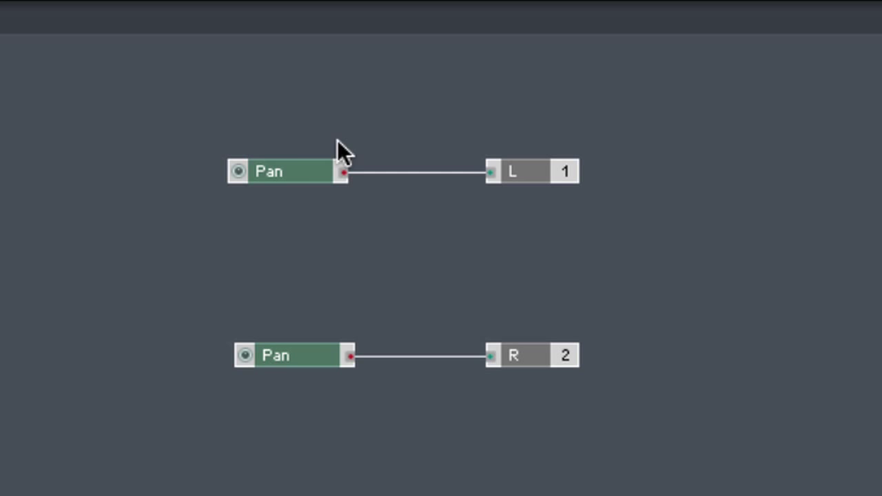
pyautogui.moveTo(288, 221)
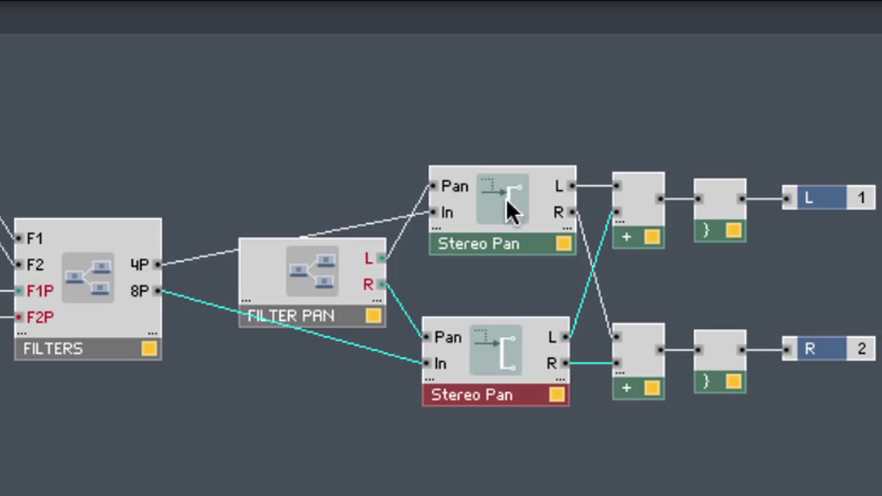
pyautogui.rightClick(510, 207)
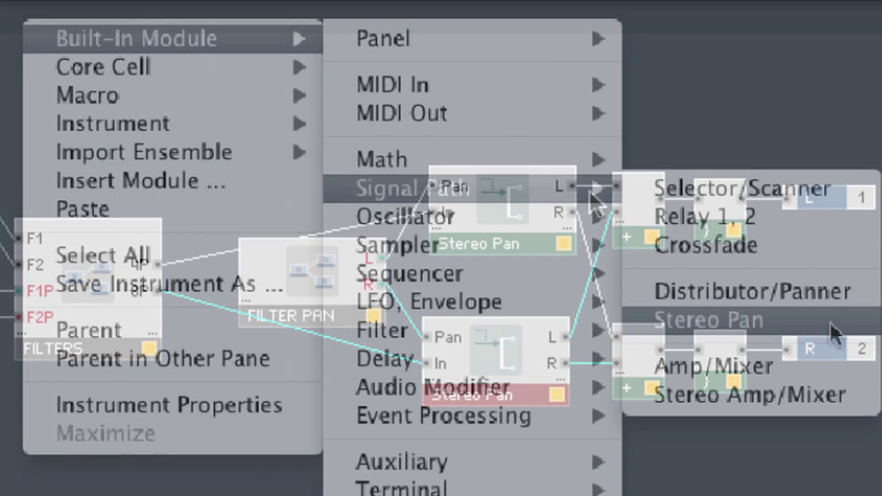
pyautogui.moveTo(651, 258)
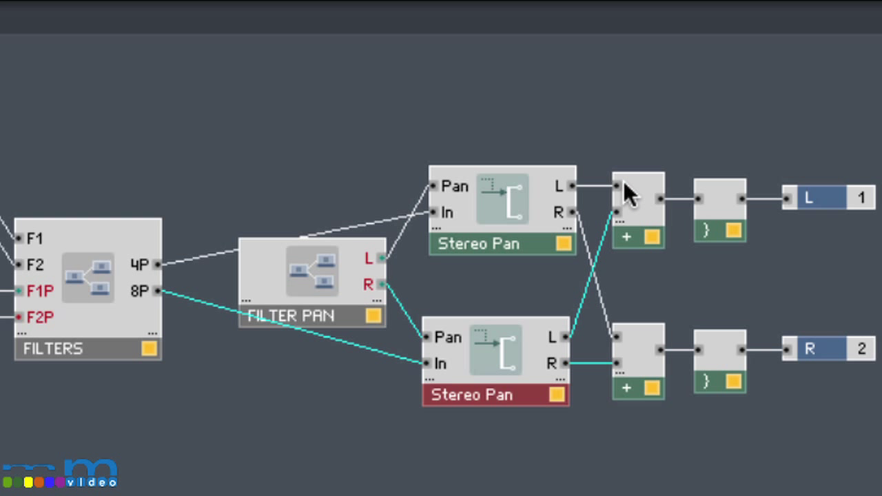
pyautogui.moveTo(586, 213)
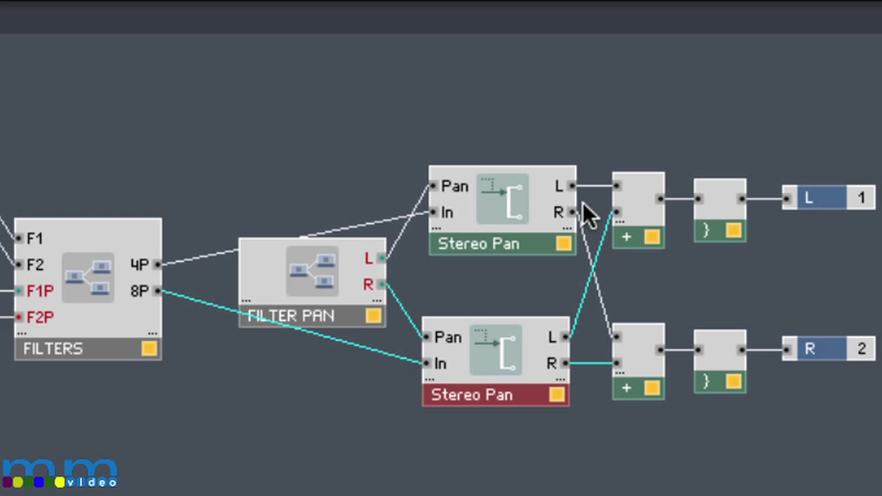
pyautogui.moveTo(635, 372)
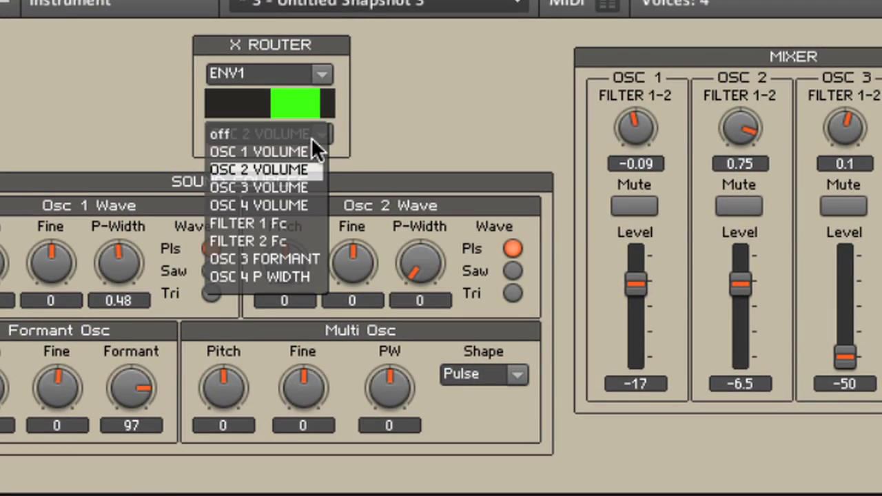
# - Choose the X router's modulation destination so ENV1 drives OSC 1 VOLUME and FILTER 1 Fc
pyautogui.click(259, 169)
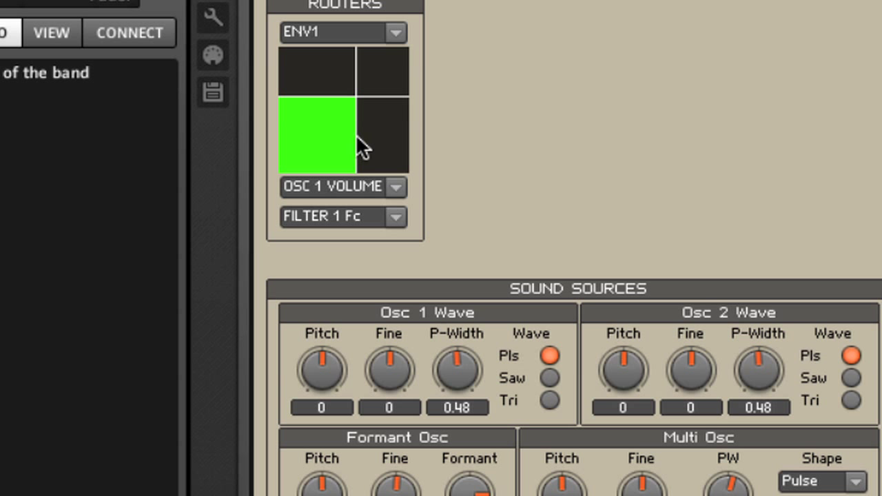
pyautogui.moveTo(351, 193)
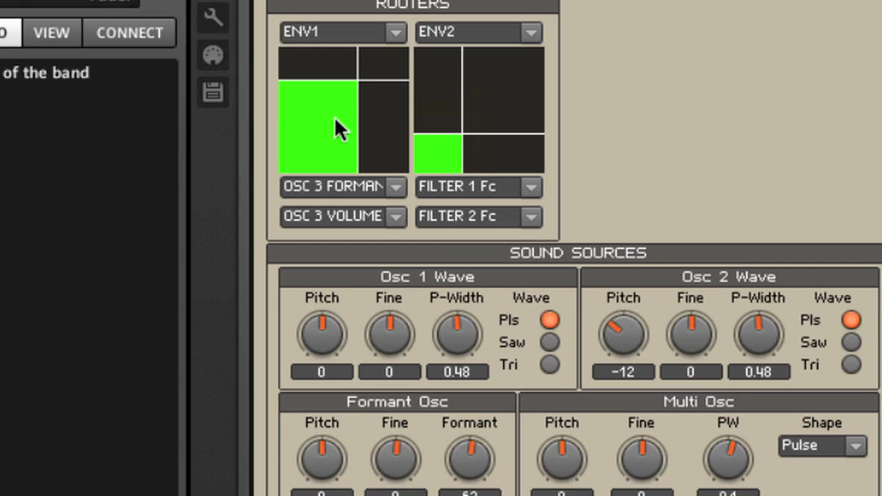
pyautogui.moveTo(844, 182)
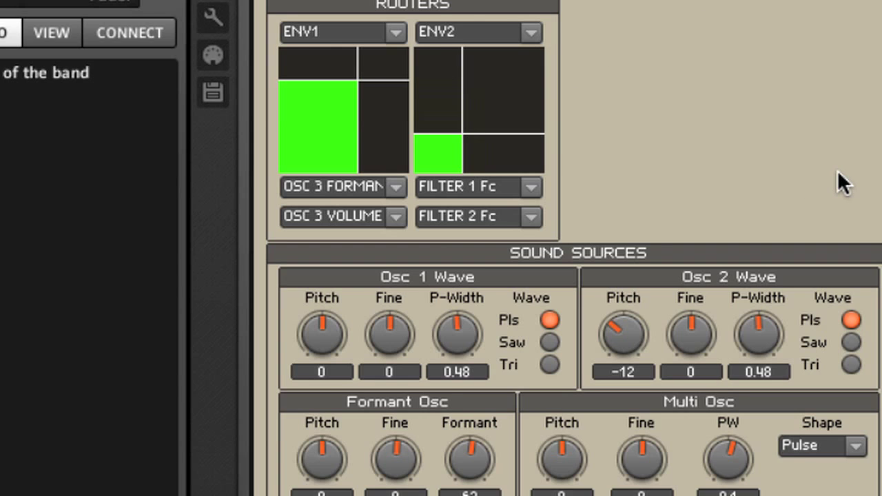